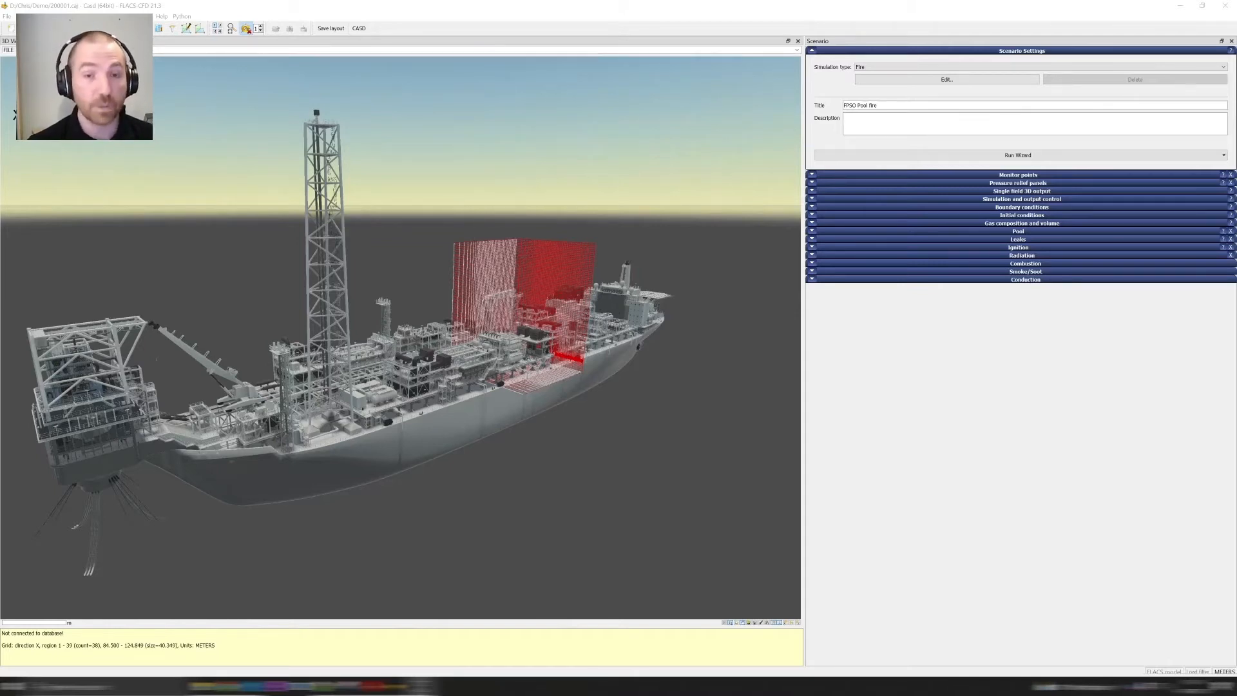
mouse_move(929, 432)
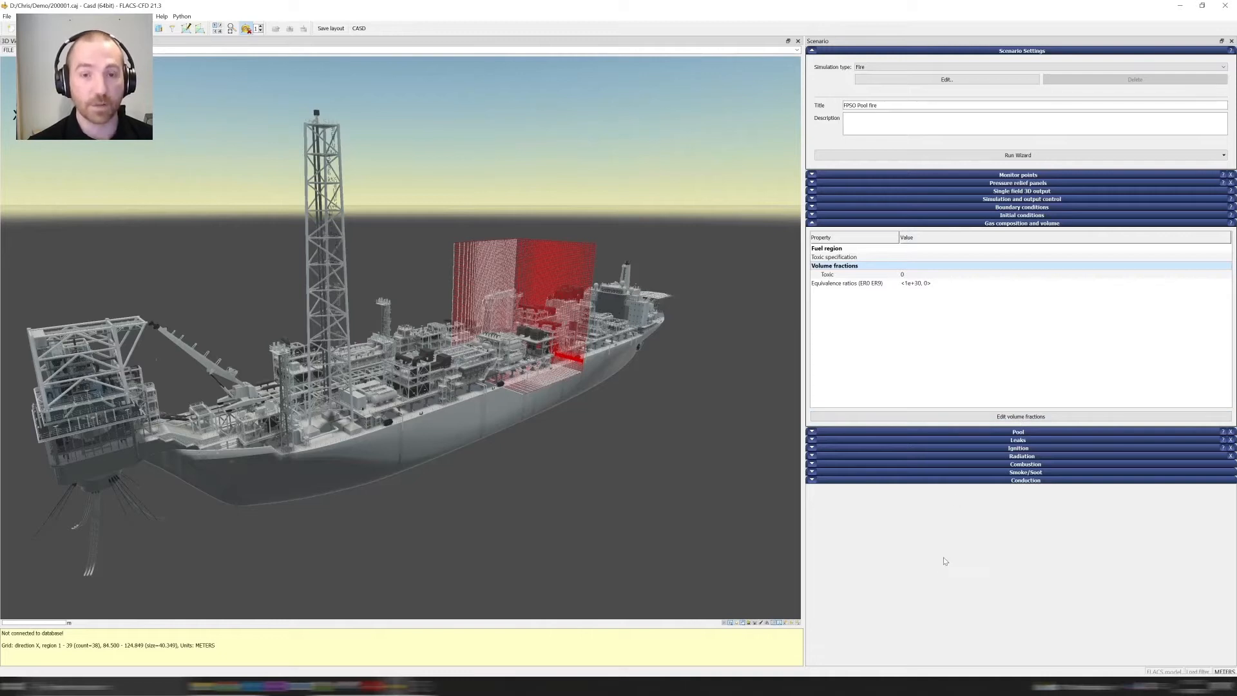
left_click(1020, 416)
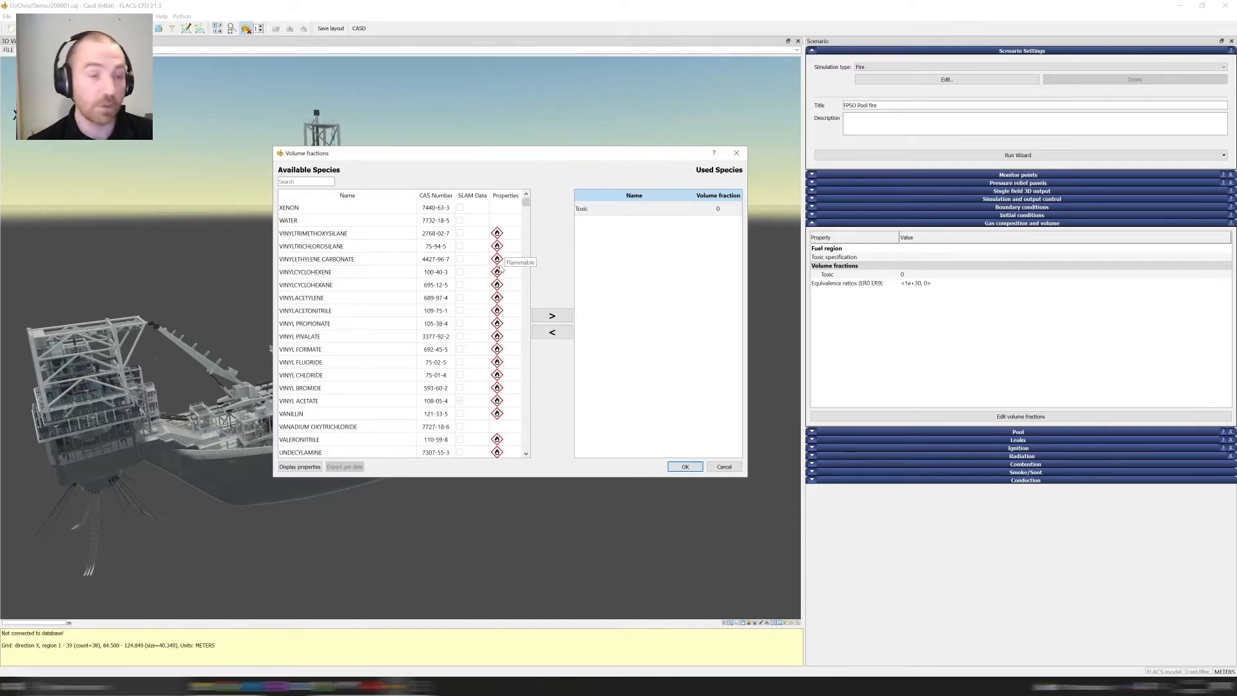
mouse_move(487, 339)
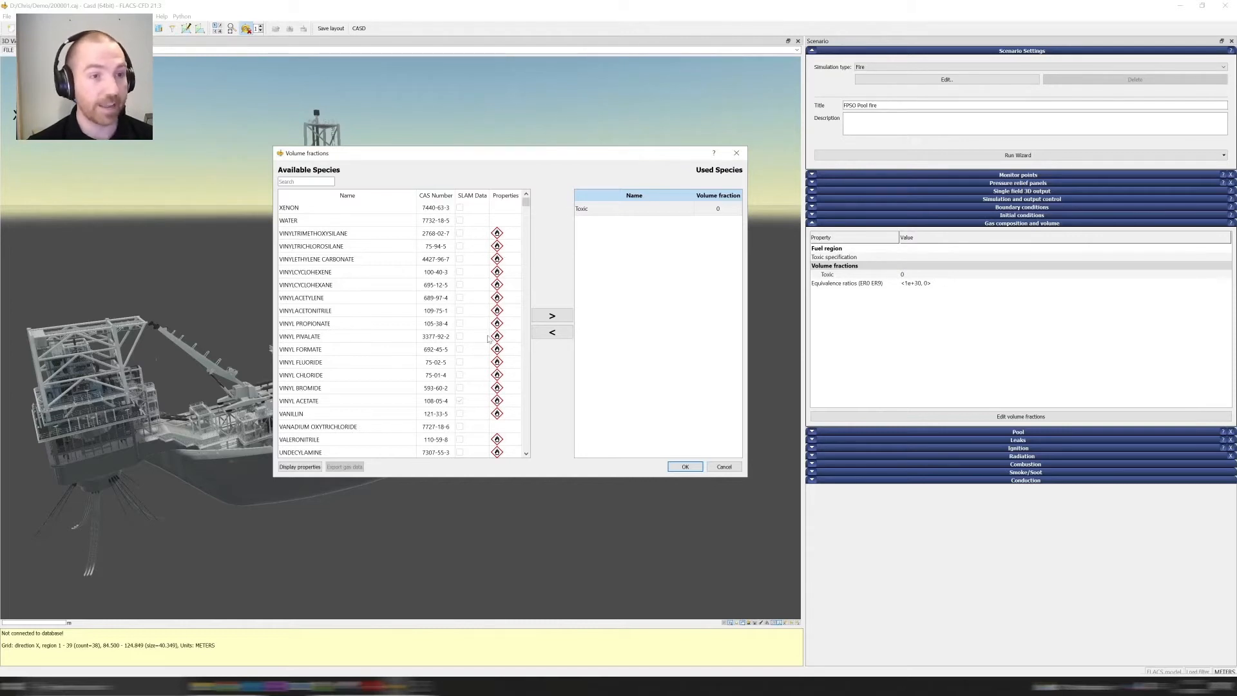
mouse_move(496, 323)
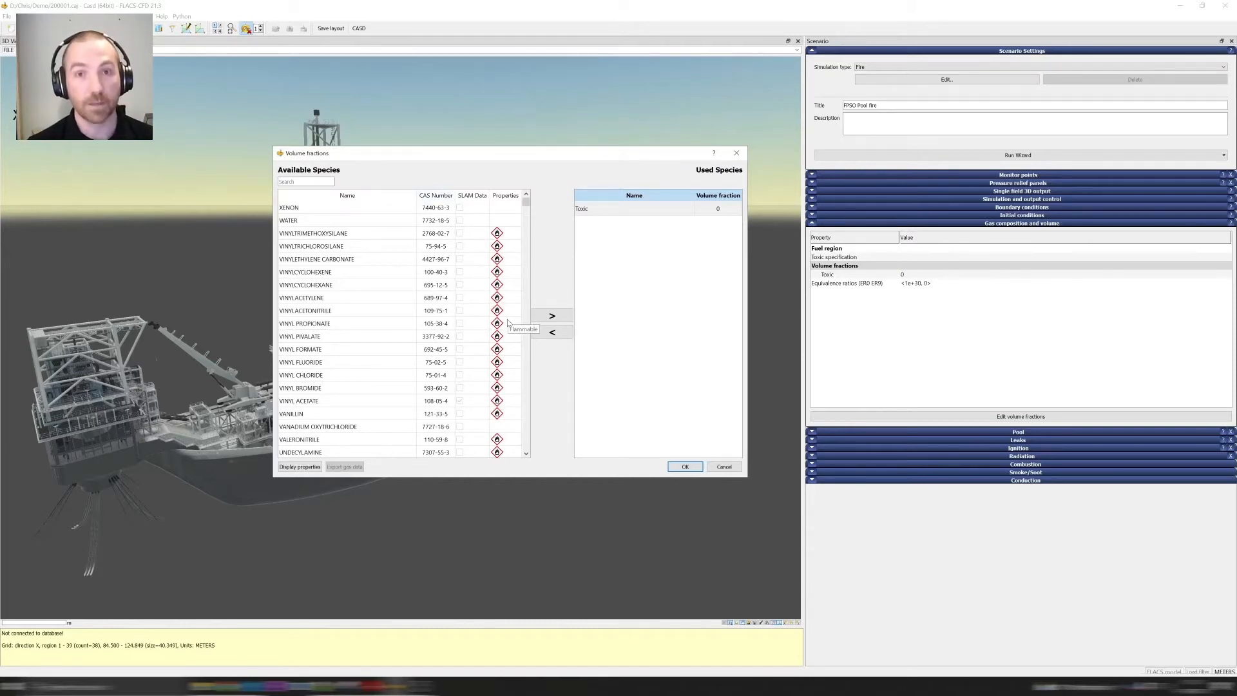
mouse_move(475, 206)
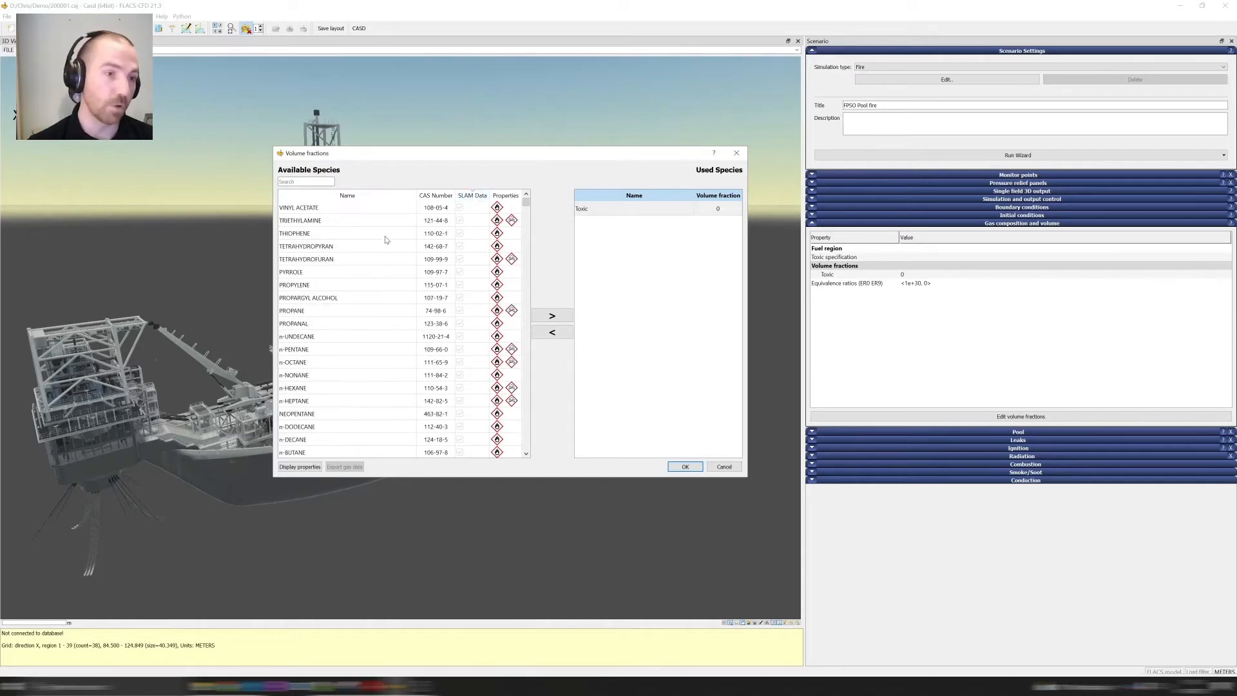
mouse_move(471, 498)
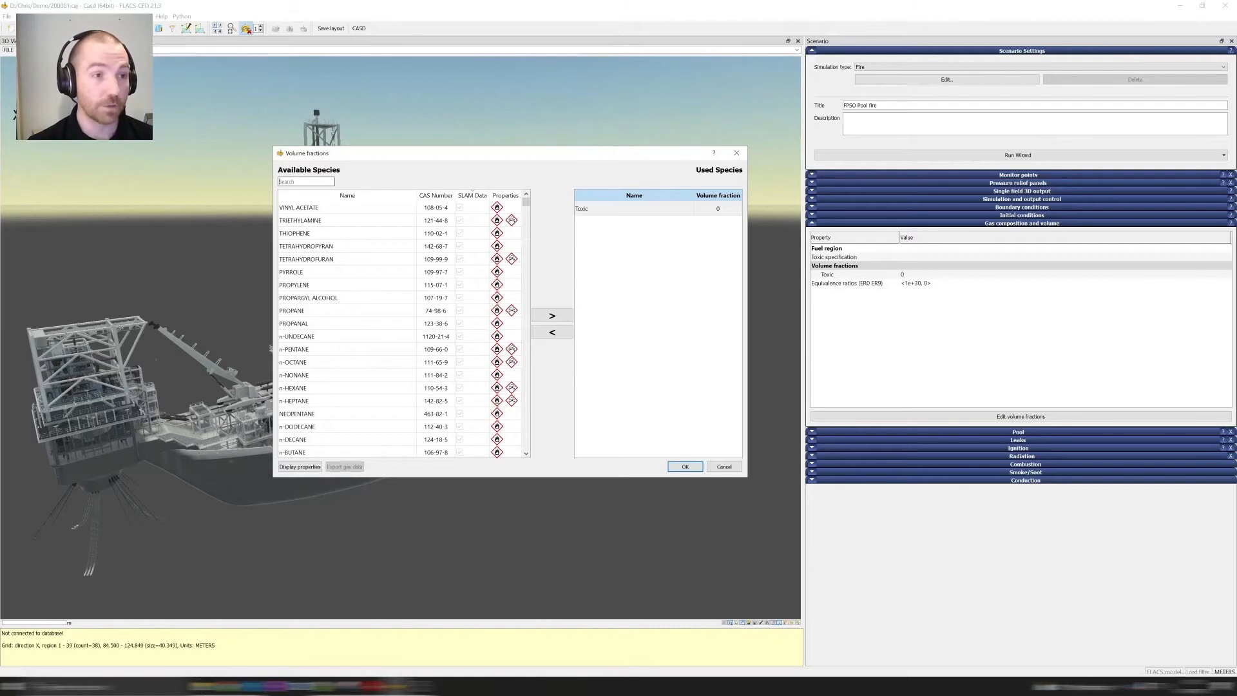
mouse_move(388, 244)
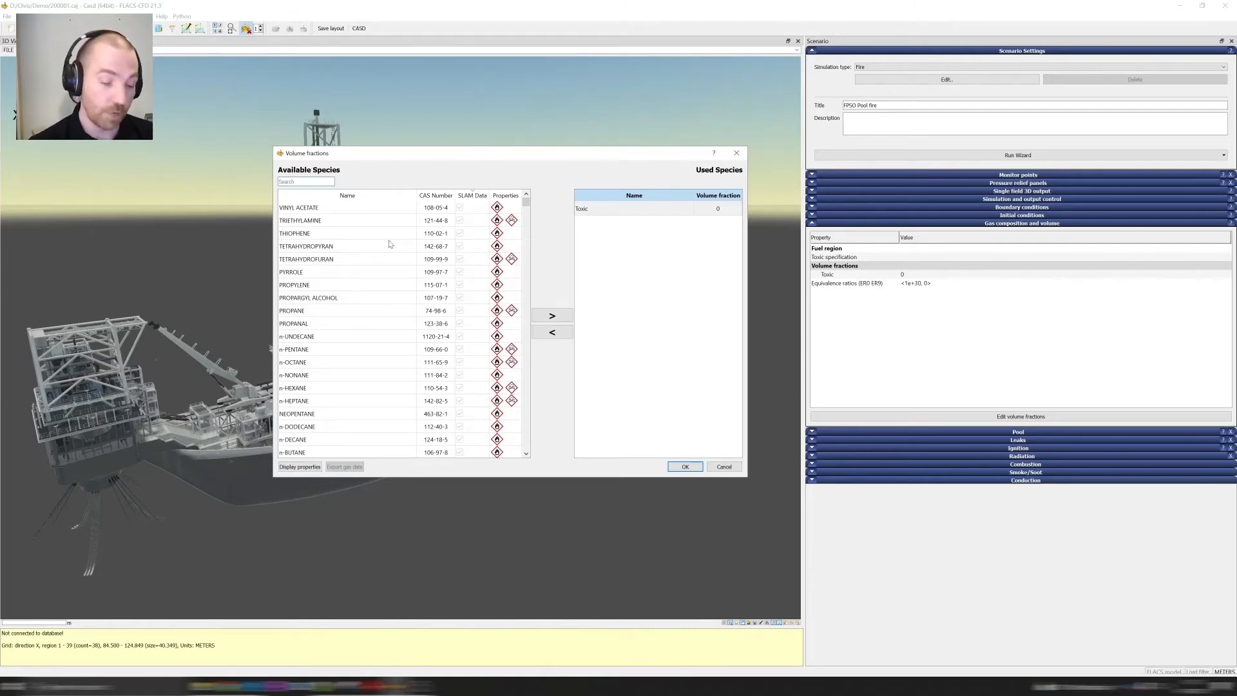
Step: Add propane, methane and water to the Used Species list via the search box
type("Propan")
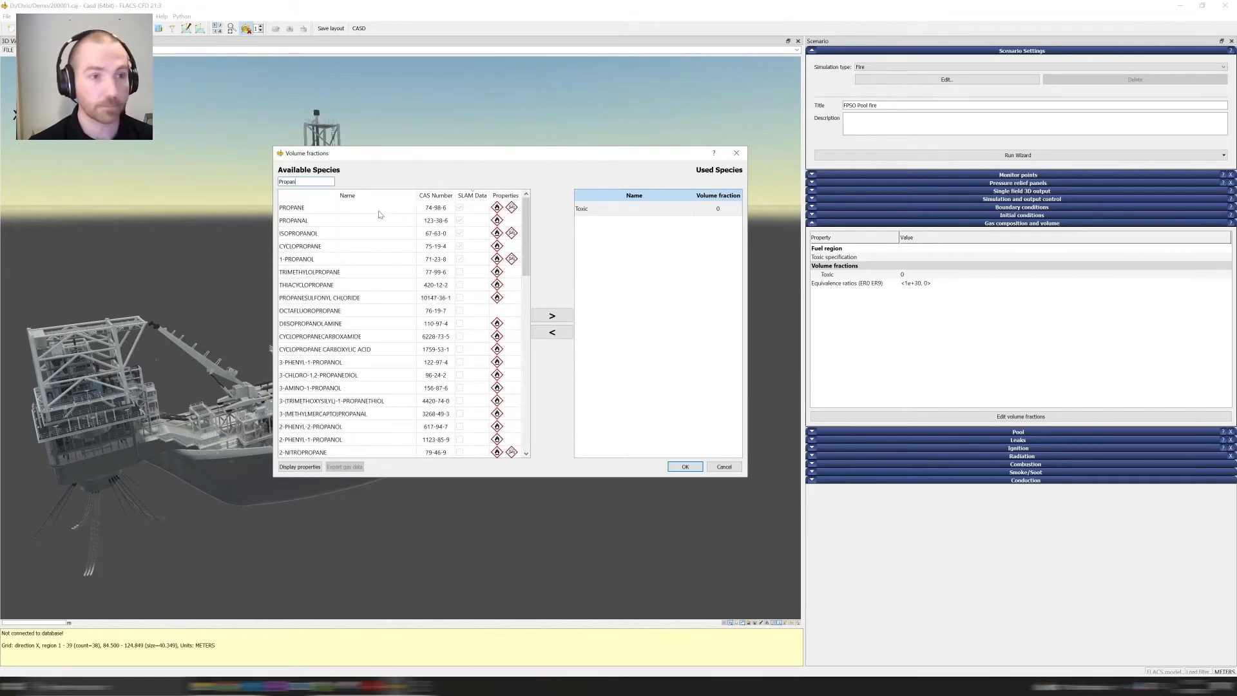
left_click(551, 315)
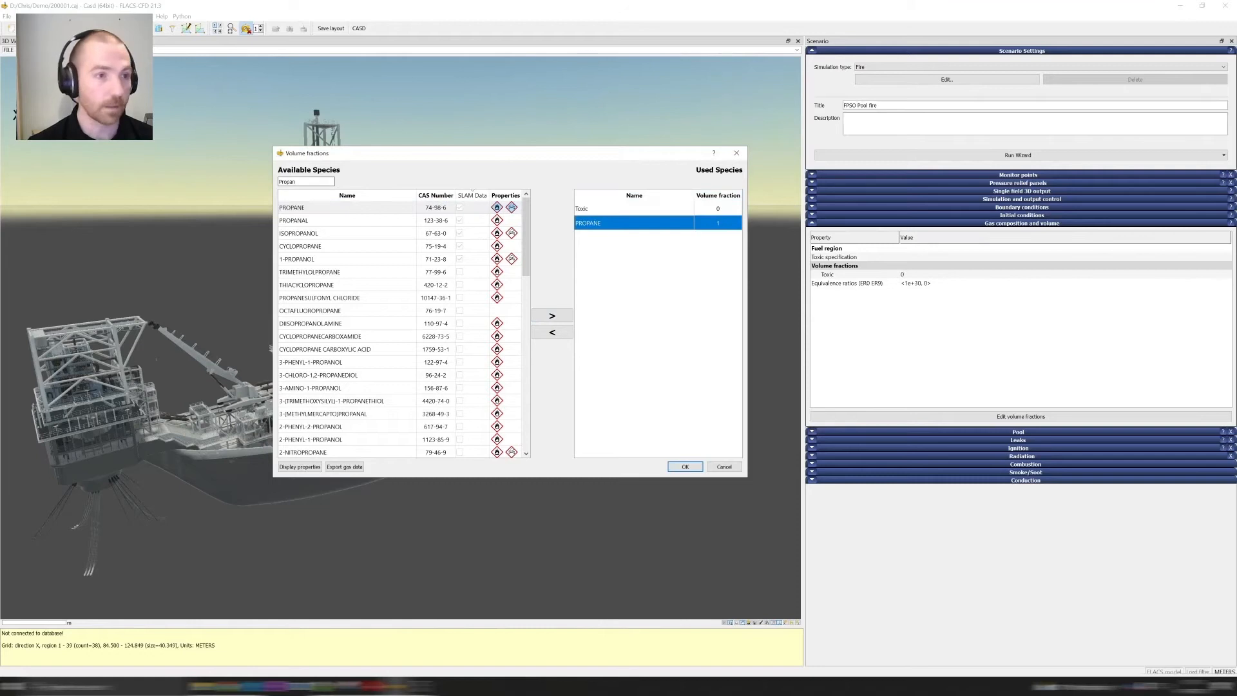
type("Metha")
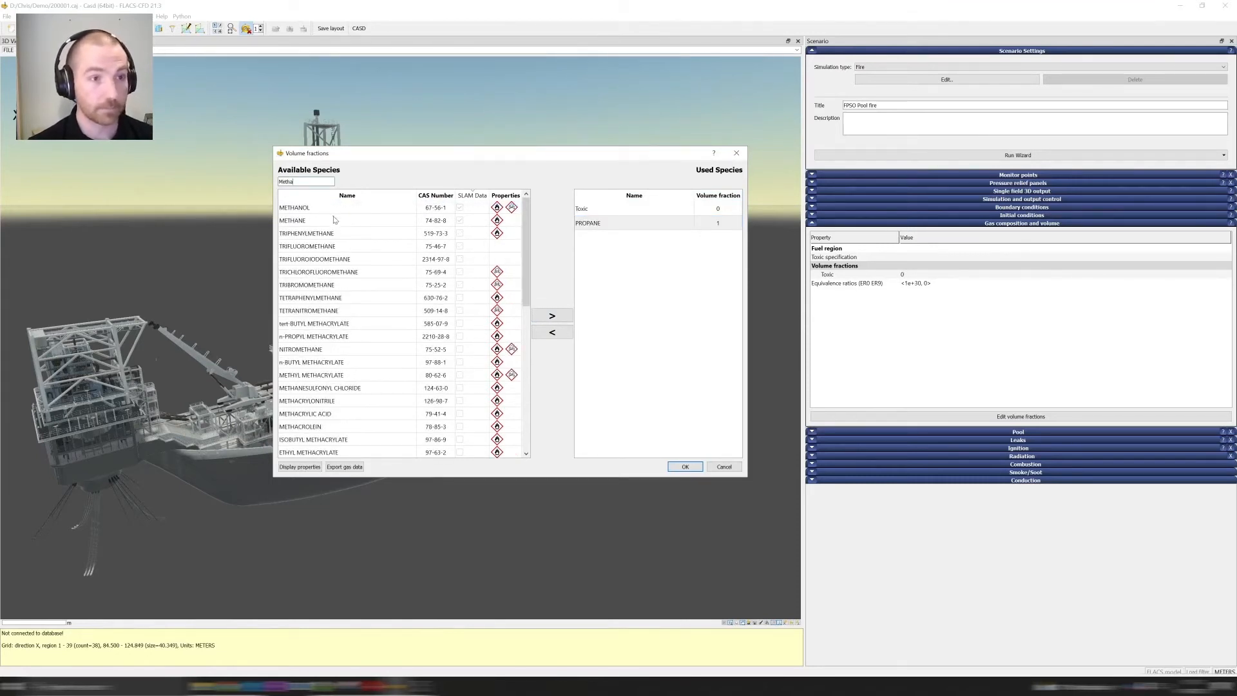
left_click(552, 316)
type("Water")
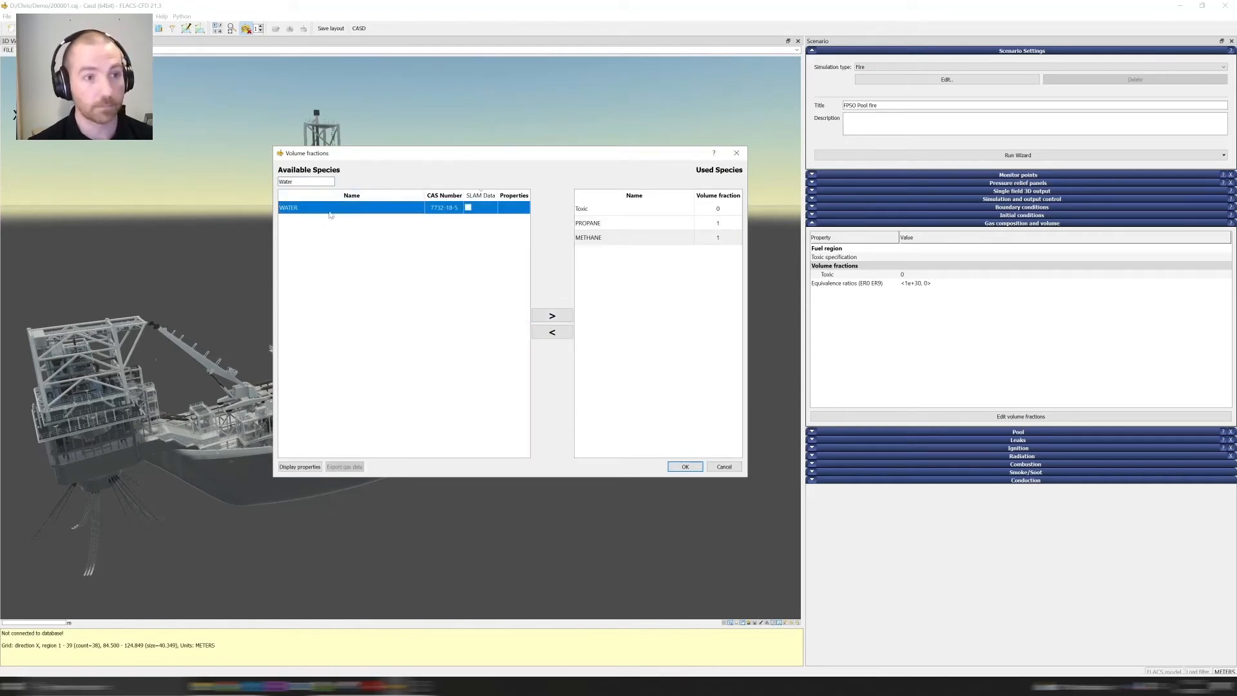
left_click(552, 315)
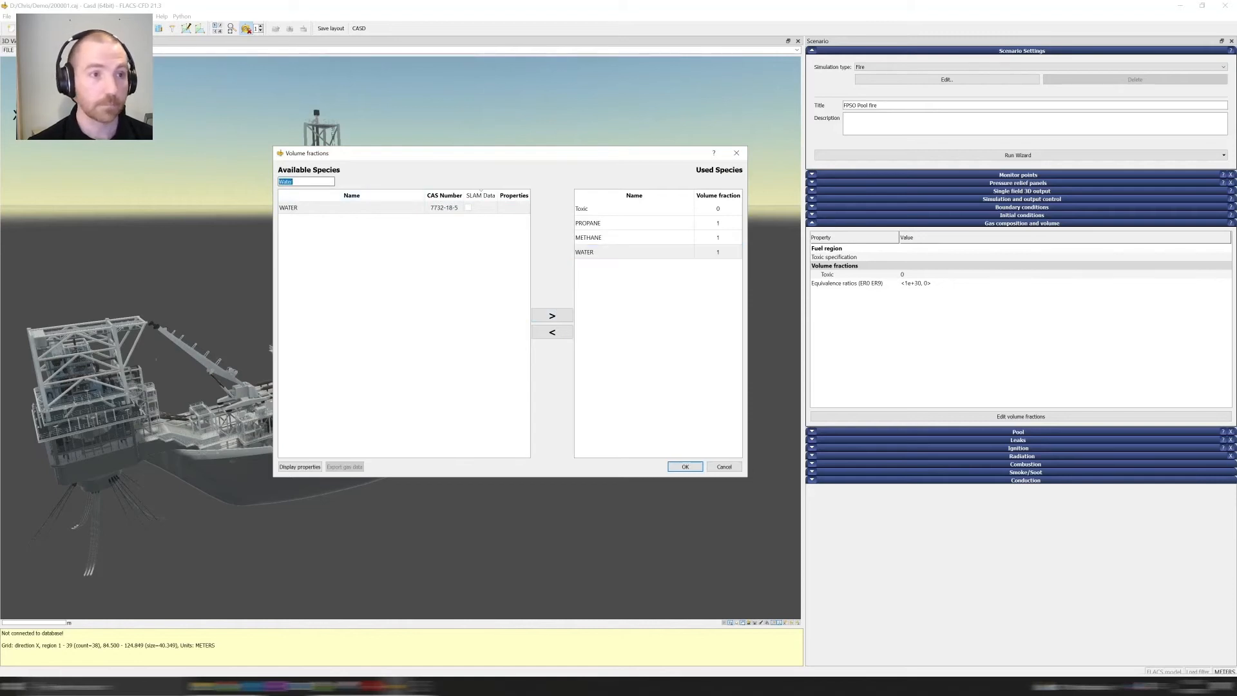
Step: Add hydrogen sulfide to the Used Species list from the search results
type("Hydrogen")
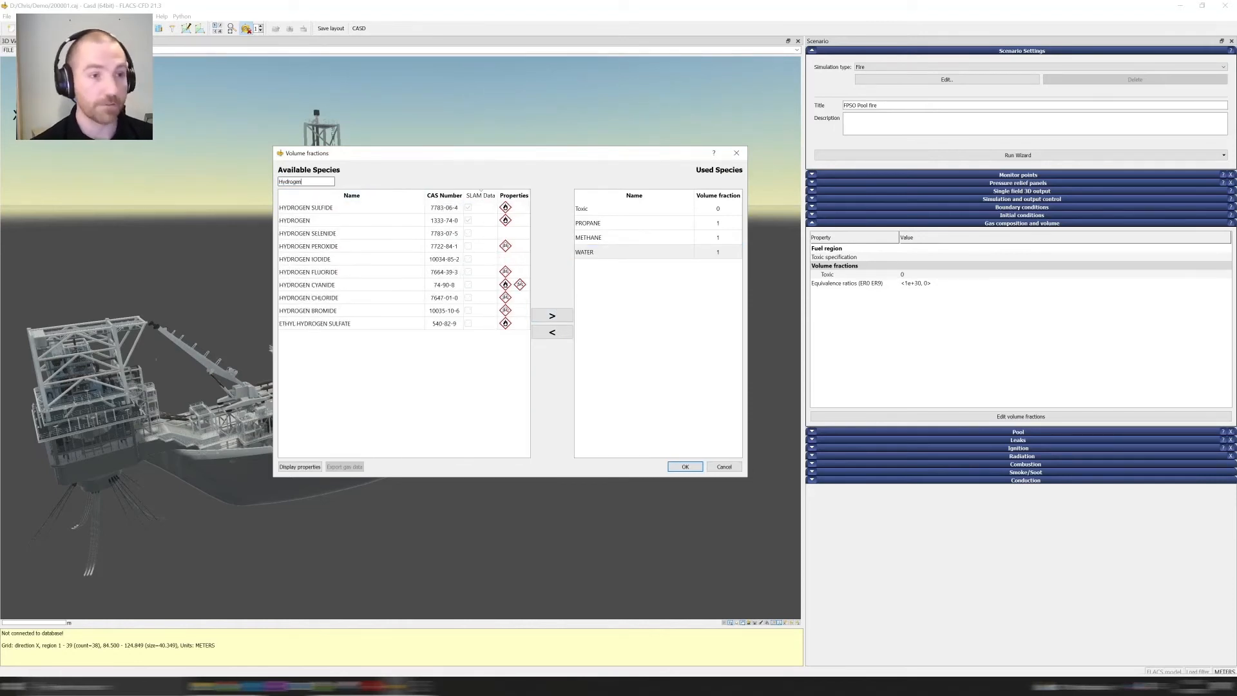
left_click(331, 208)
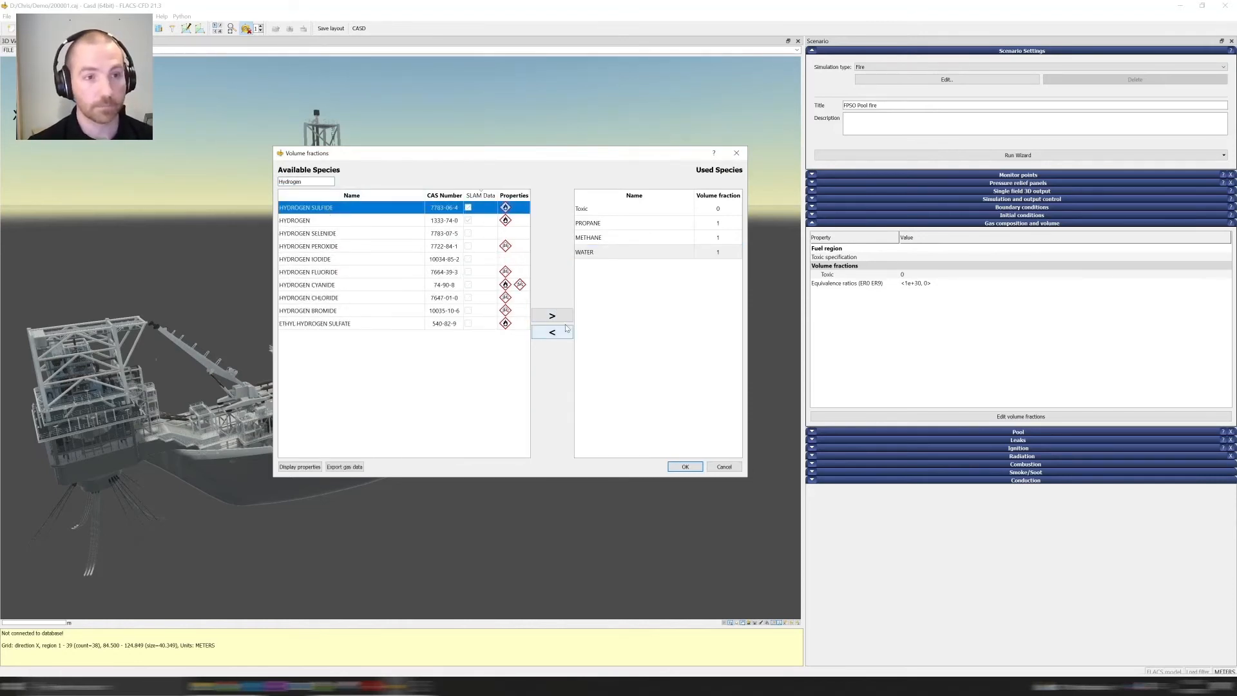
left_click(552, 316)
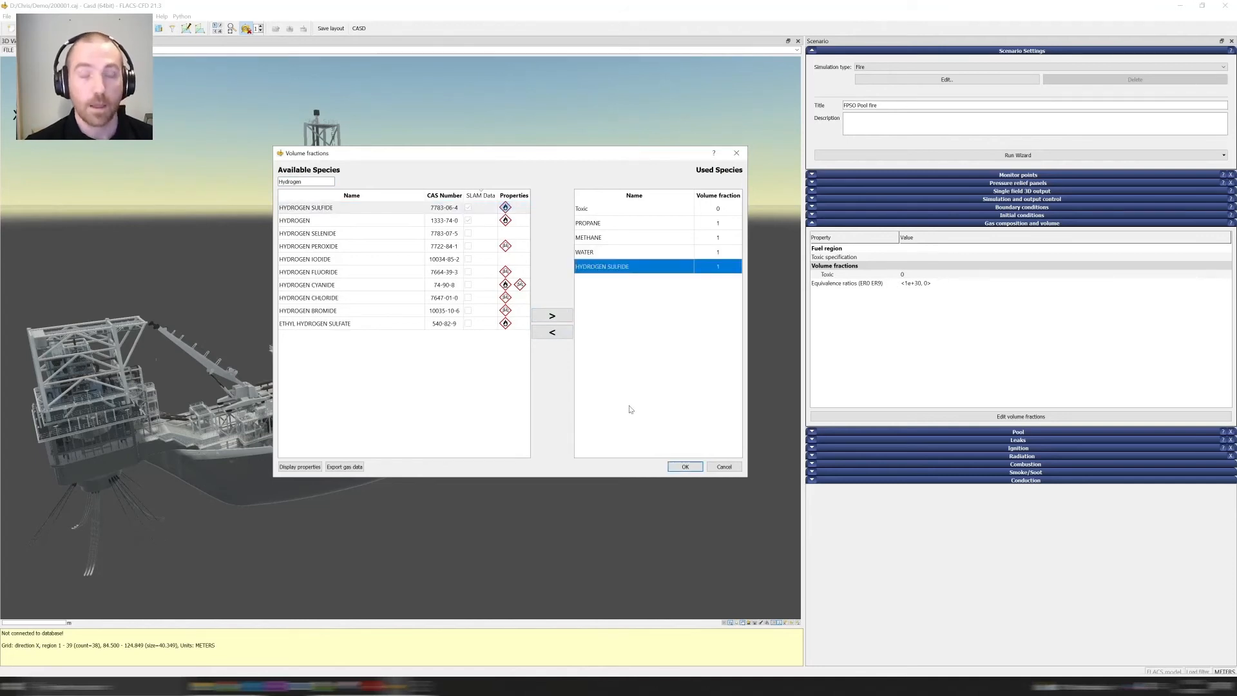
mouse_move(691, 253)
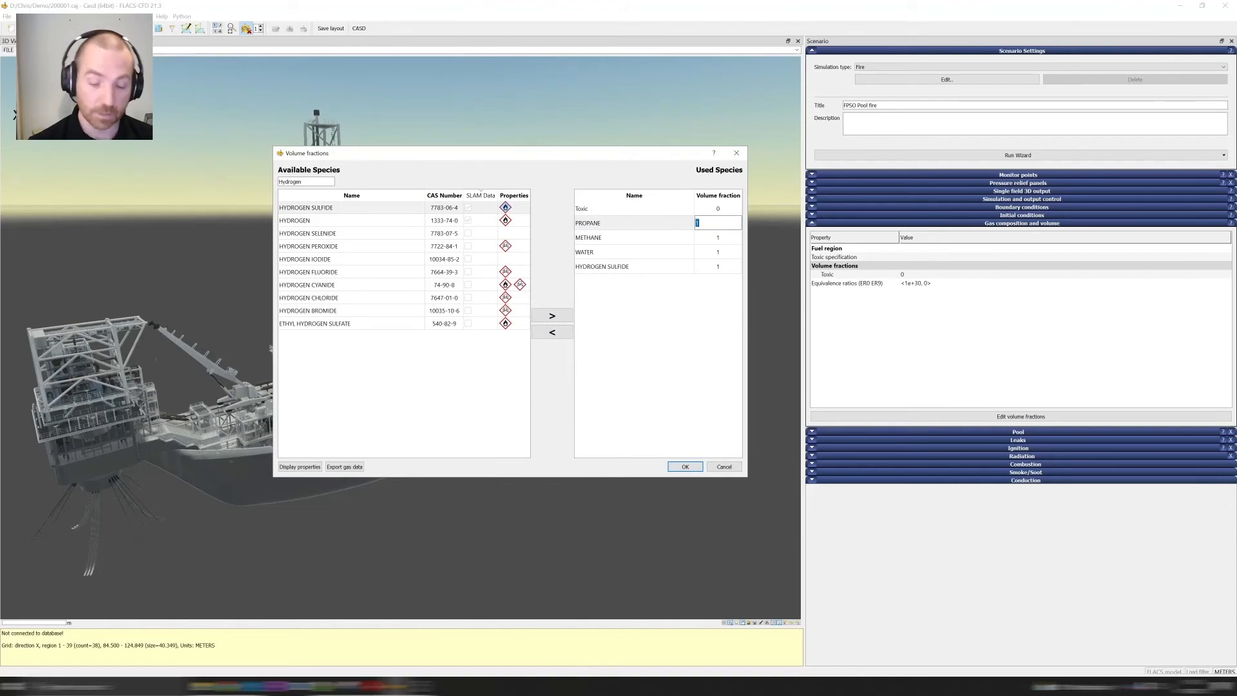
Step: Set volume fractions propane 90, methane 5, water 4, hydrogen sulfide 1 and confirm the composition
type("90")
left_click(718, 237)
type("5")
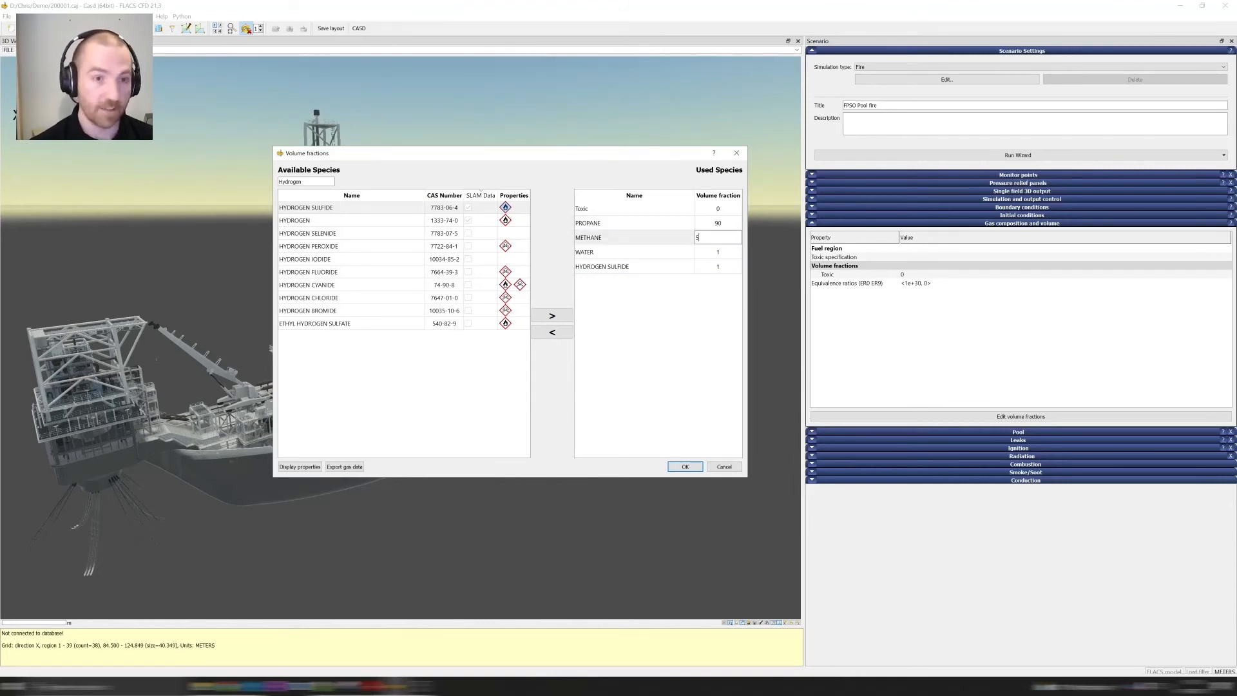
left_click(717, 252)
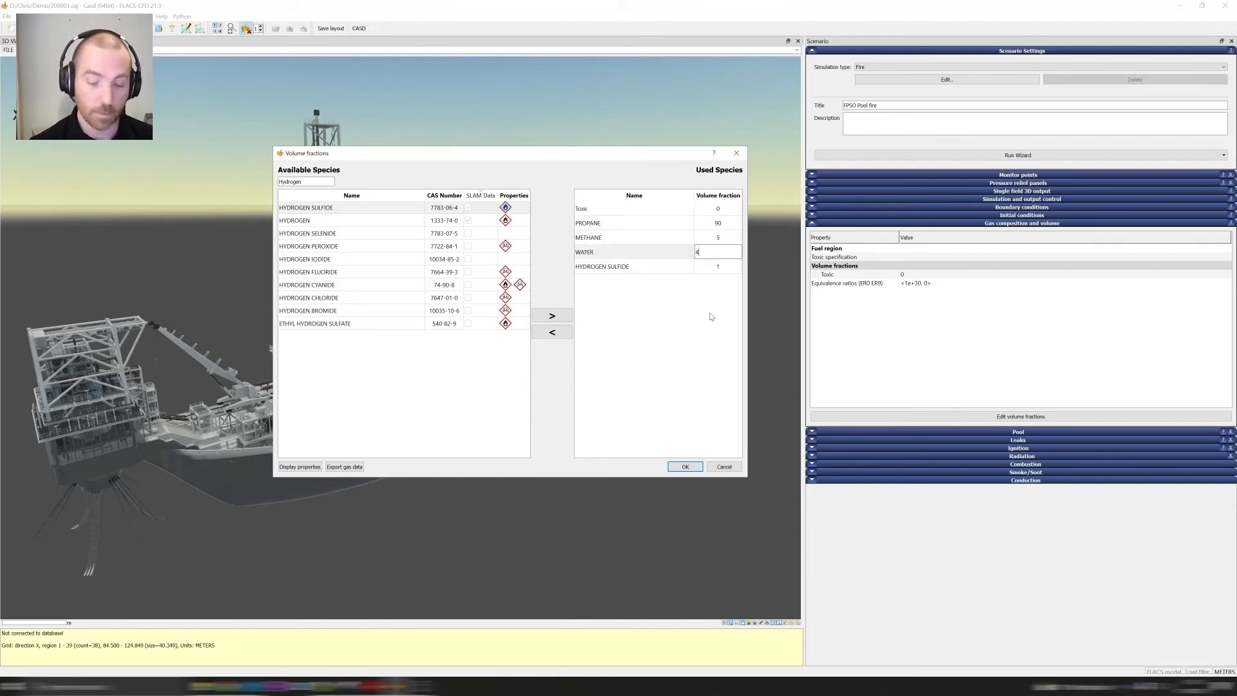
left_click(633, 252)
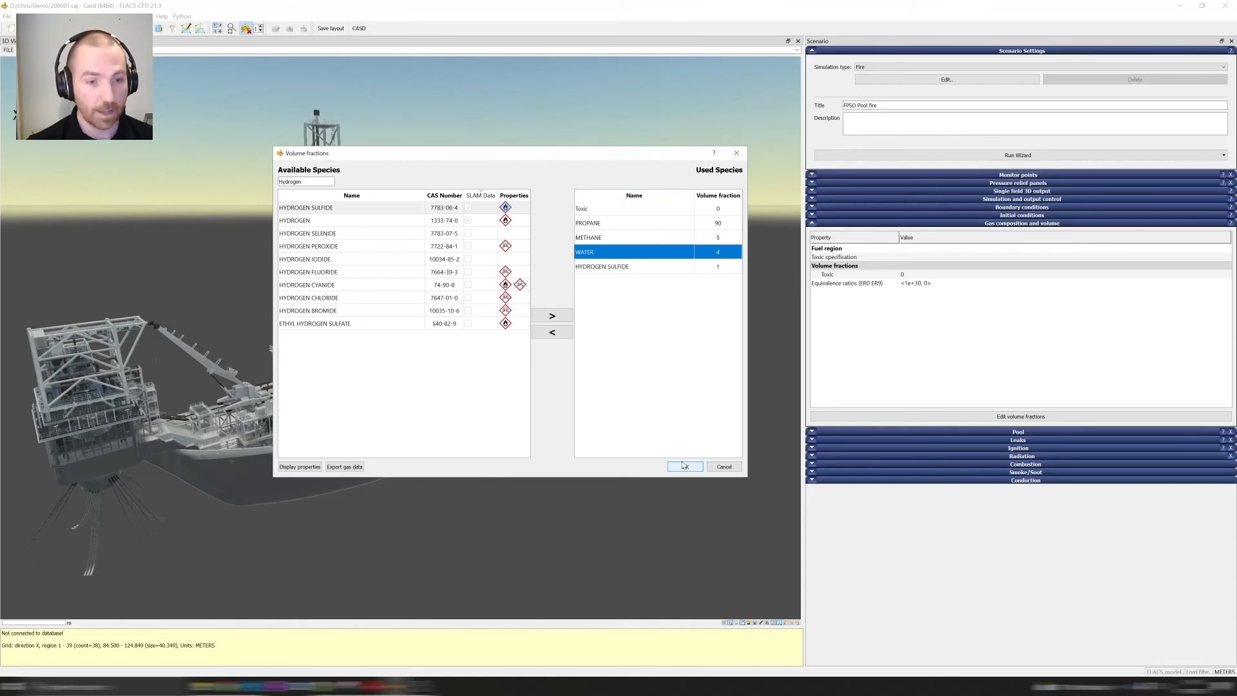
left_click(684, 466)
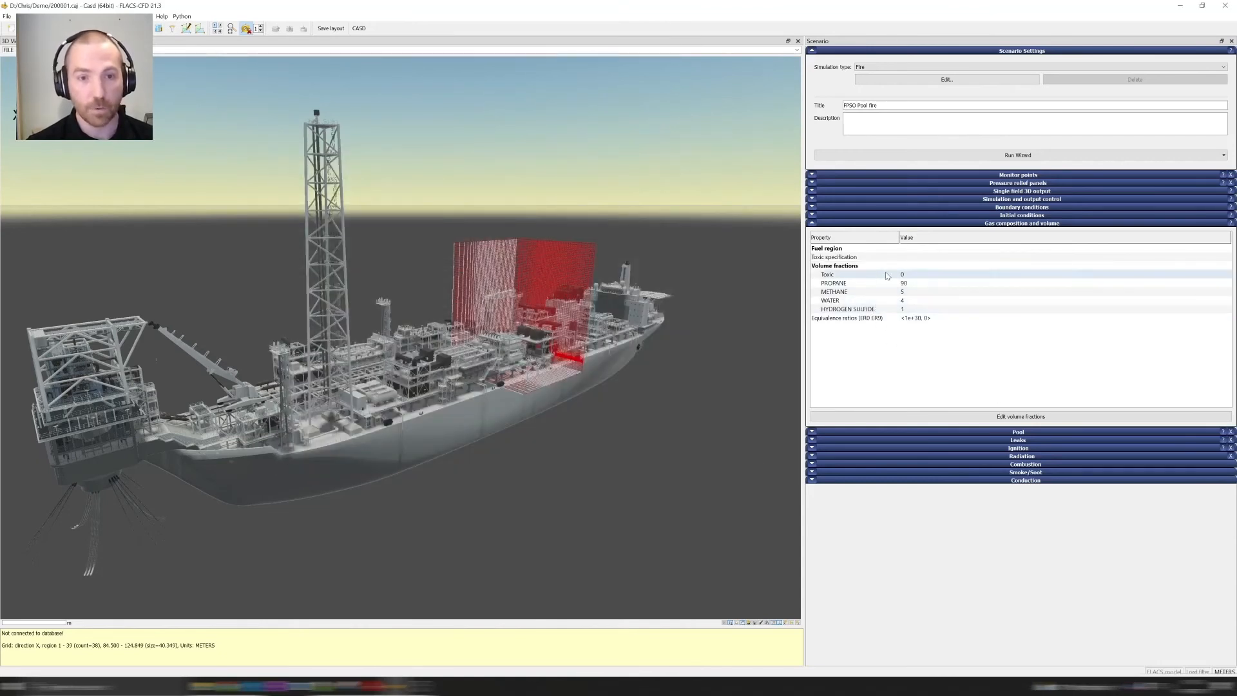
mouse_move(893, 390)
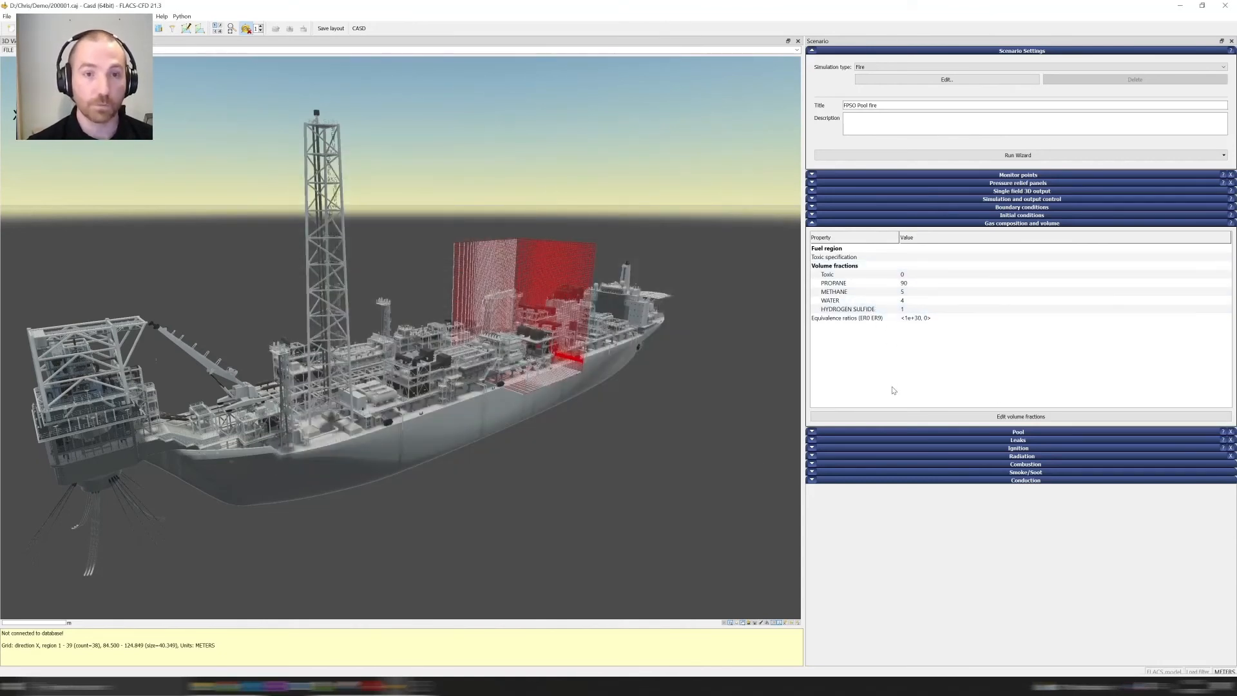